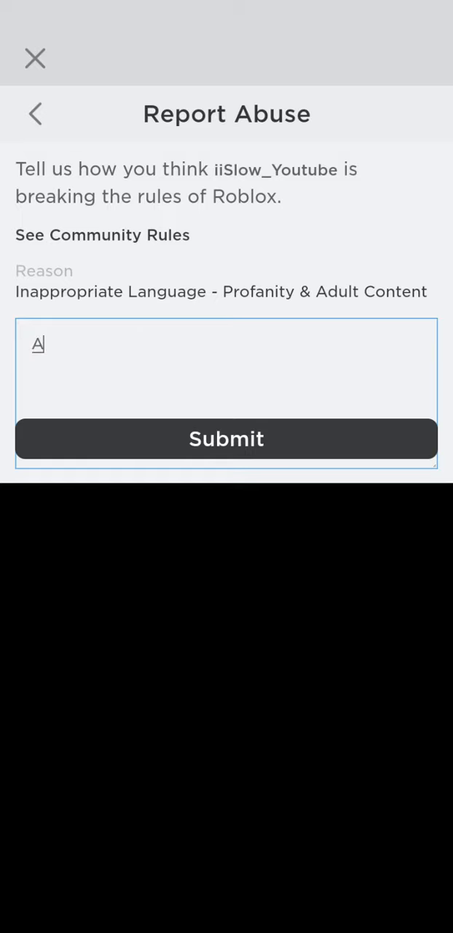
{"action": "left_click", "coordinate": [228, 439]}
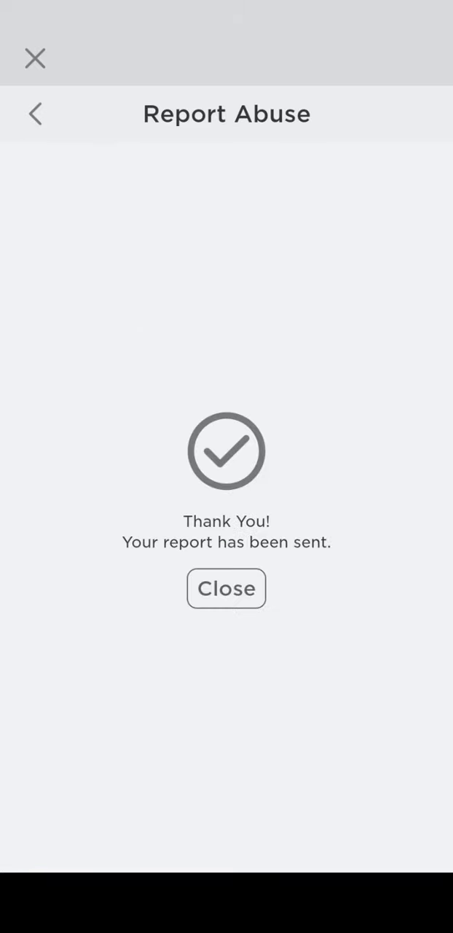
{"action": "left_click", "coordinate": [227, 589]}
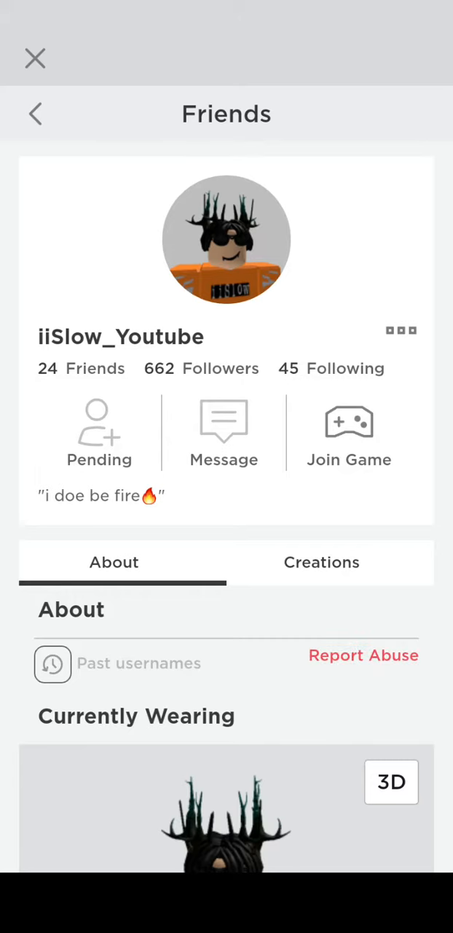
{"action": "left_click", "coordinate": [363, 656]}
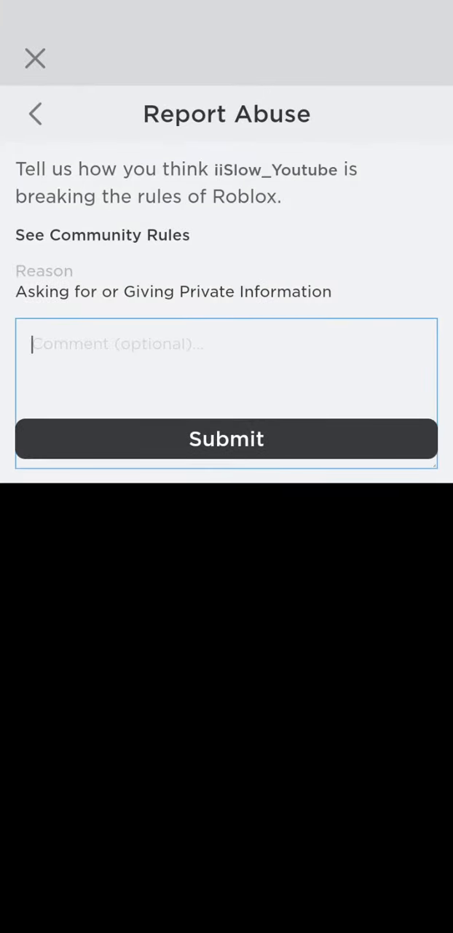
Send the private-information report and begin a third report on the profile
{"action": "left_click", "coordinate": [227, 439]}
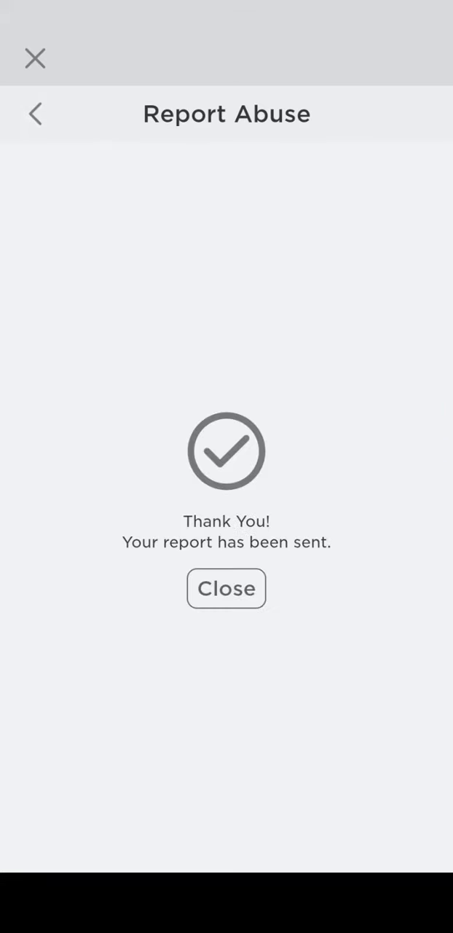
{"action": "left_click", "coordinate": [227, 589]}
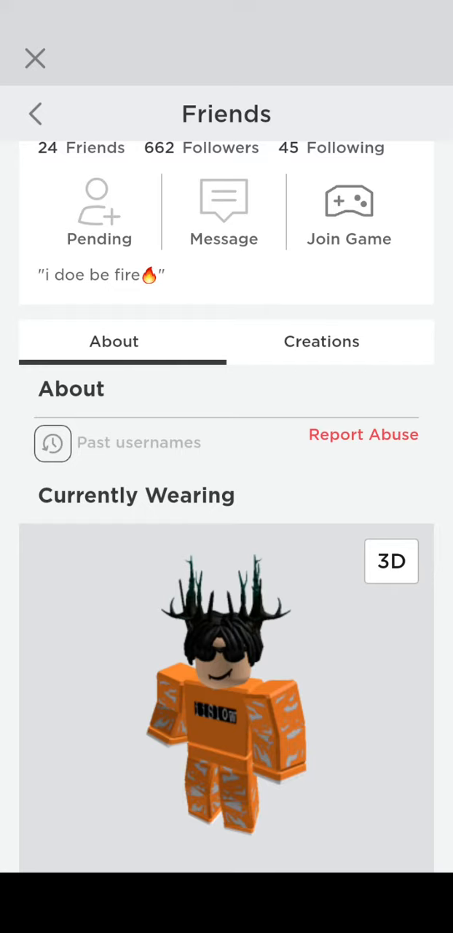
{"action": "left_click", "coordinate": [365, 434]}
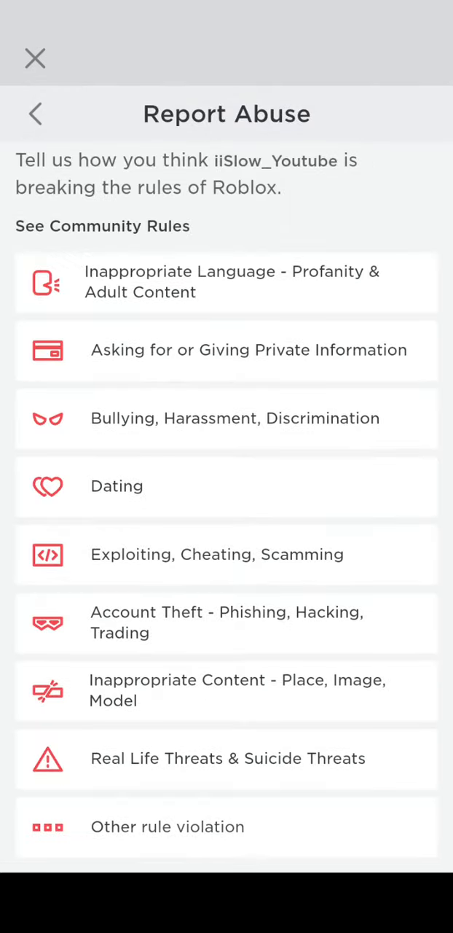
Report iiSlow_Youtube for Bullying, Harassment, Discrimination and dismiss the confirmation
{"action": "left_click", "coordinate": [227, 416]}
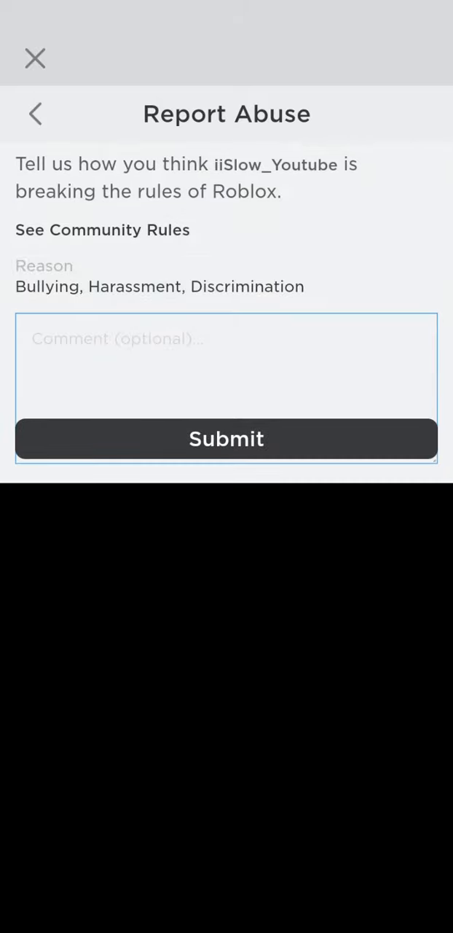
{"action": "left_click", "coordinate": [227, 438]}
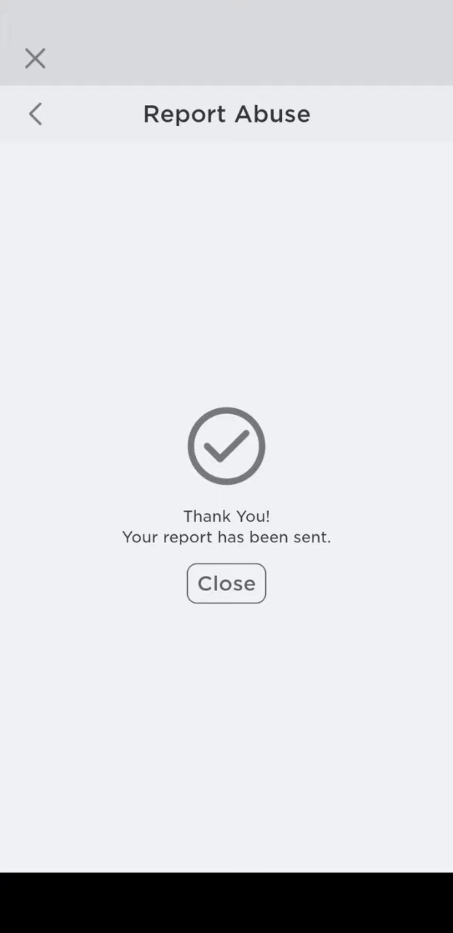
{"action": "left_click", "coordinate": [228, 583]}
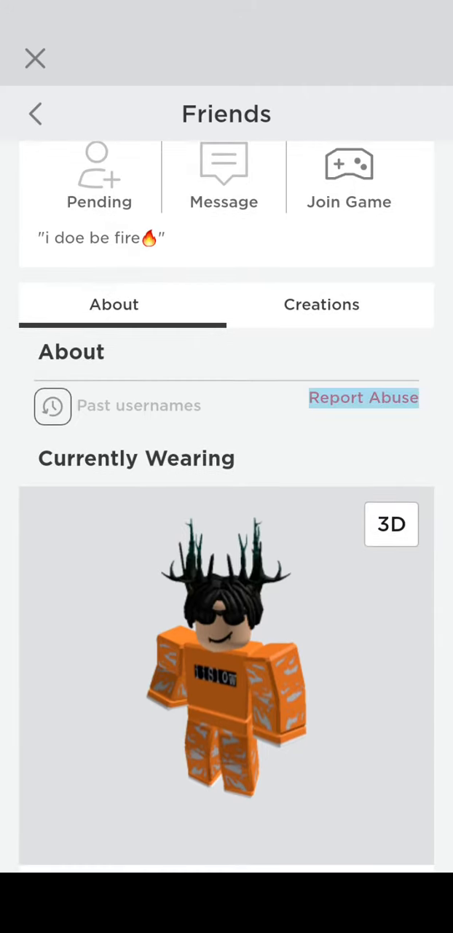
{"action": "left_click", "coordinate": [363, 396]}
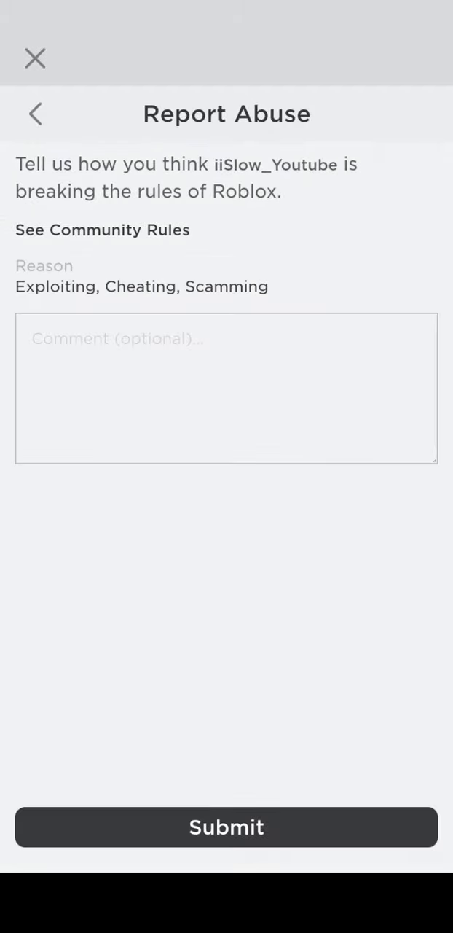
{"action": "type", "text": "W"}
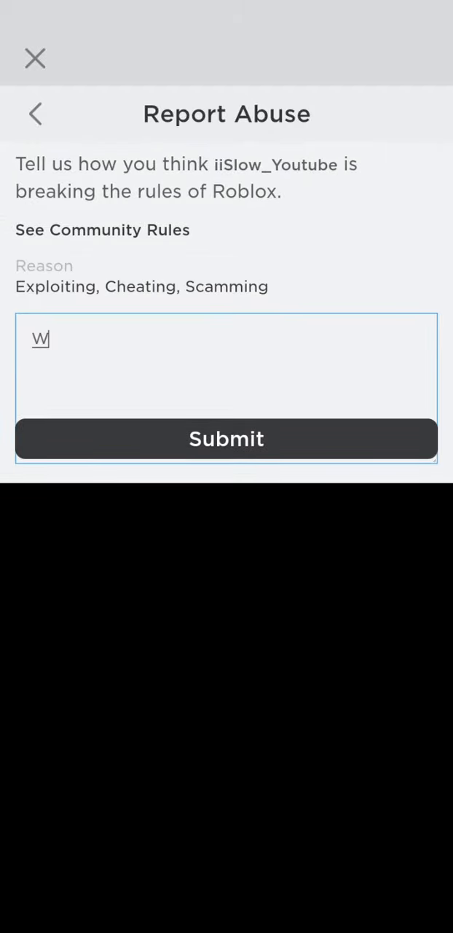
{"action": "left_click", "coordinate": [227, 439]}
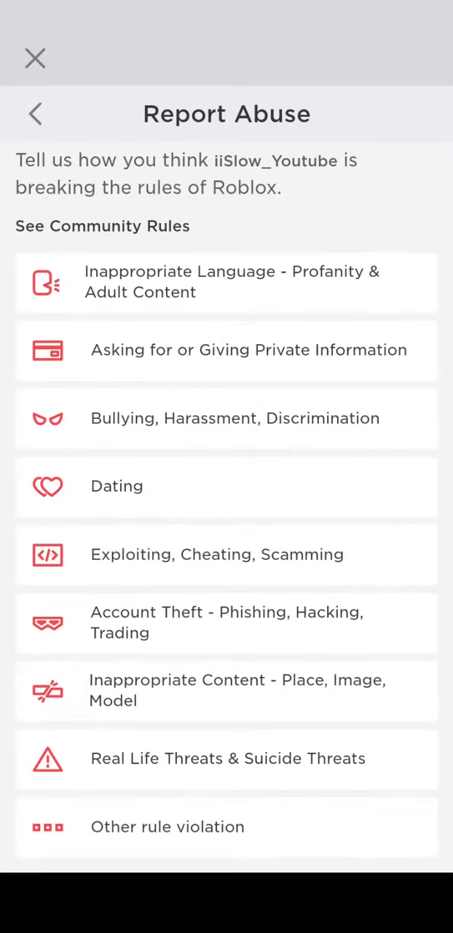
{"action": "left_click", "coordinate": [227, 622]}
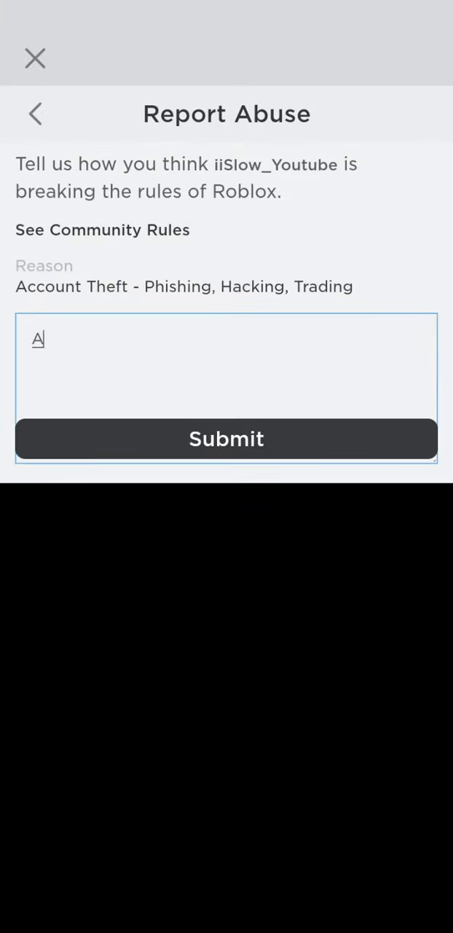
{"action": "left_click", "coordinate": [226, 439]}
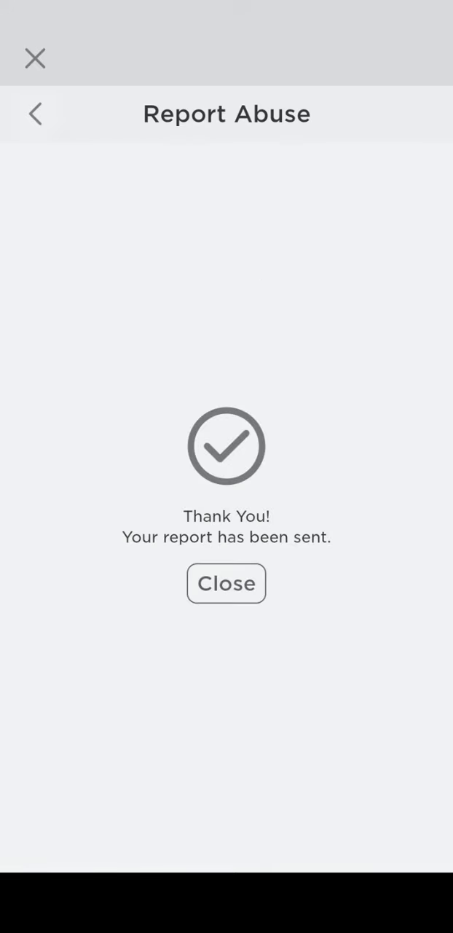
{"action": "left_click", "coordinate": [227, 584]}
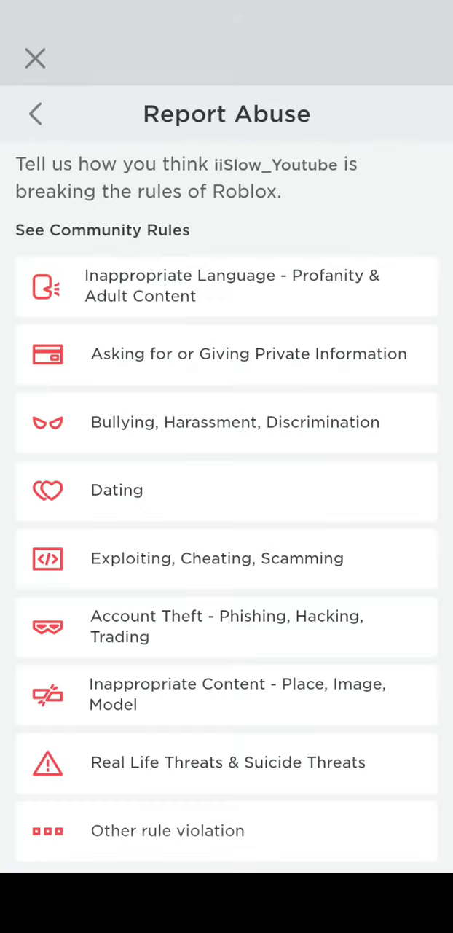
Send an Other rule violation report with comment 'Musde' and dismiss the confirmation
{"action": "left_click", "coordinate": [226, 831]}
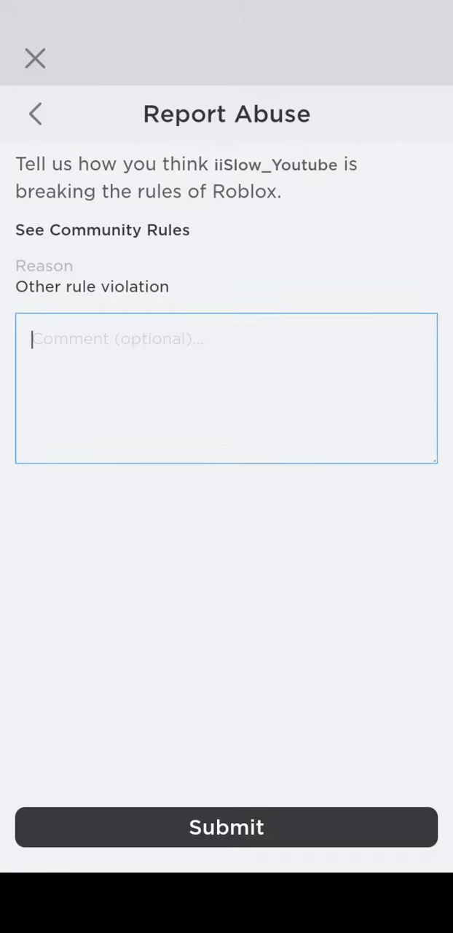
{"action": "type", "text": "Mus"}
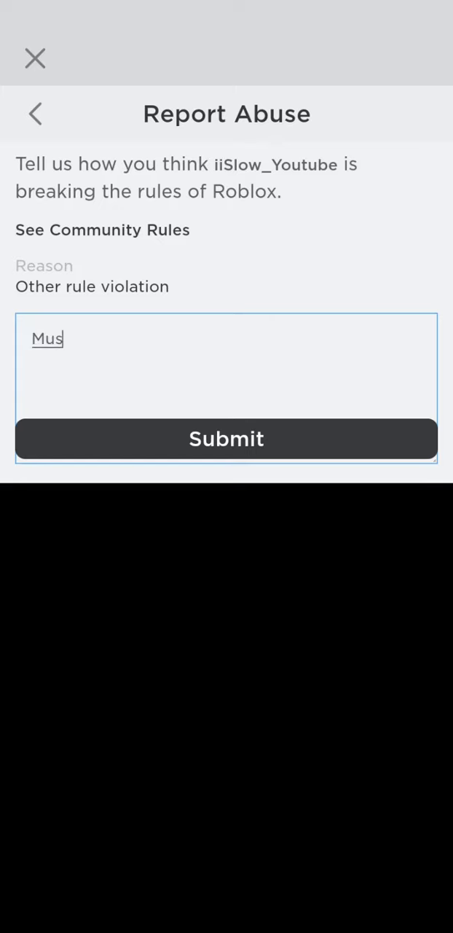
{"action": "type", "text": "de"}
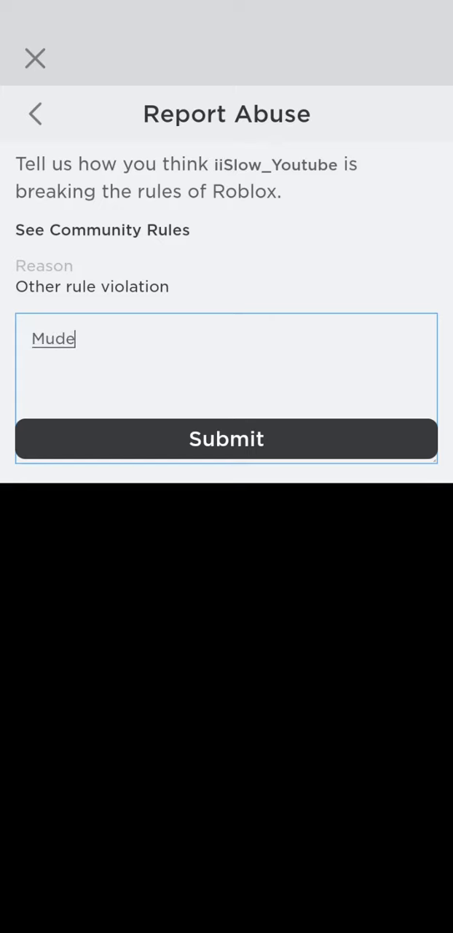
{"action": "left_click", "coordinate": [226, 439]}
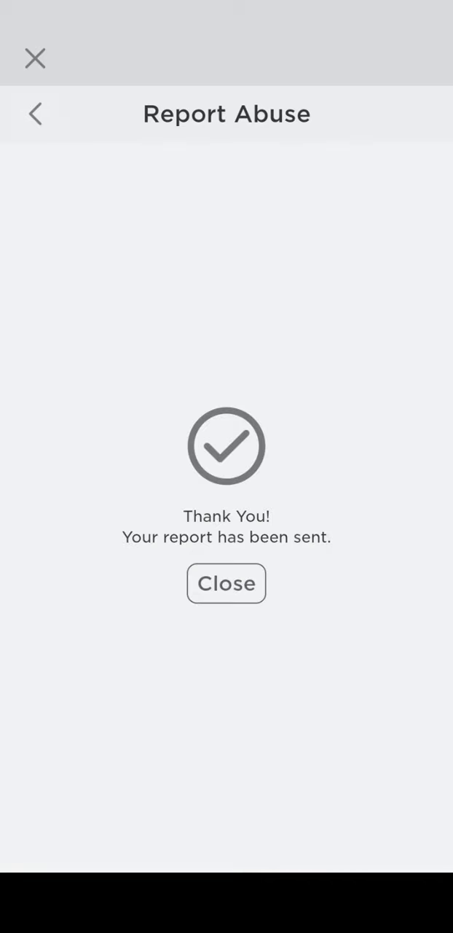
{"action": "left_click", "coordinate": [226, 584]}
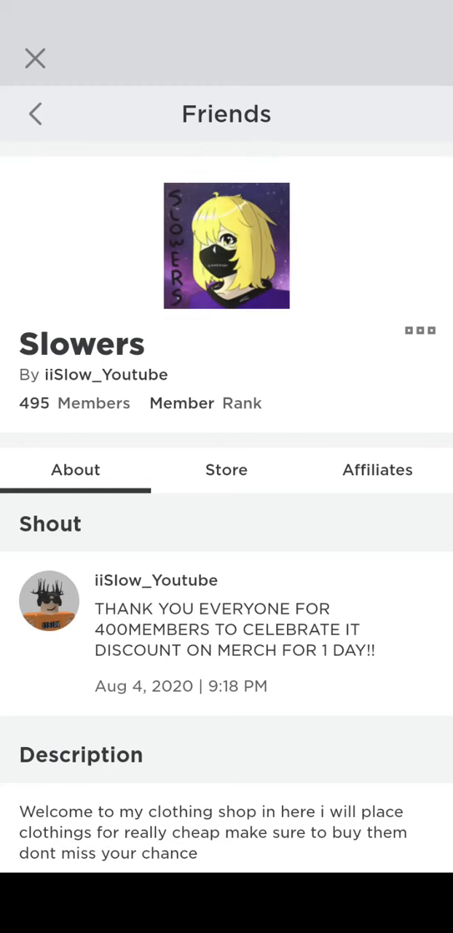
Scroll the Slowers group's About section and browse its store items
{"action": "scroll", "scroll_direction": "down", "scroll_amount": 3}
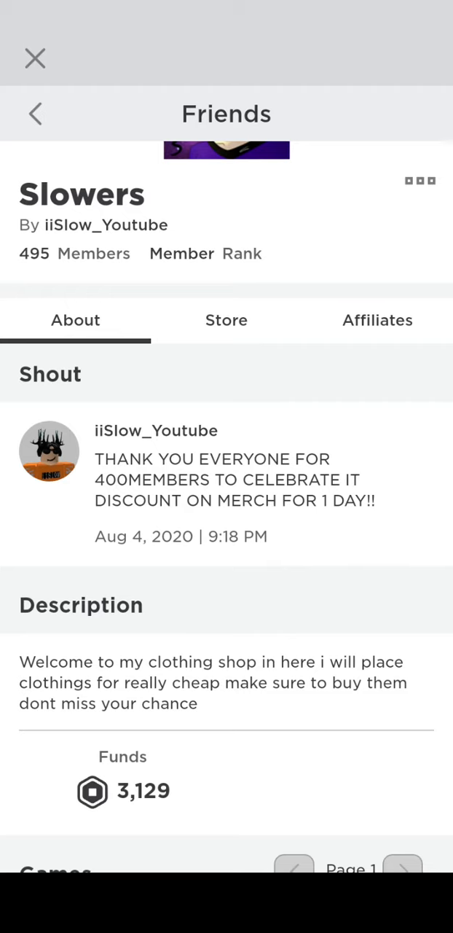
{"action": "left_click", "coordinate": [228, 320]}
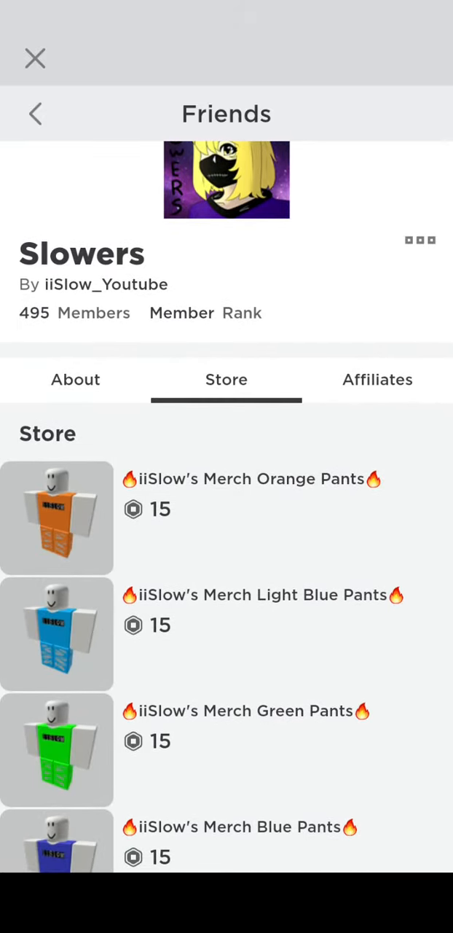
{"action": "scroll", "scroll_direction": "down", "scroll_amount": 3}
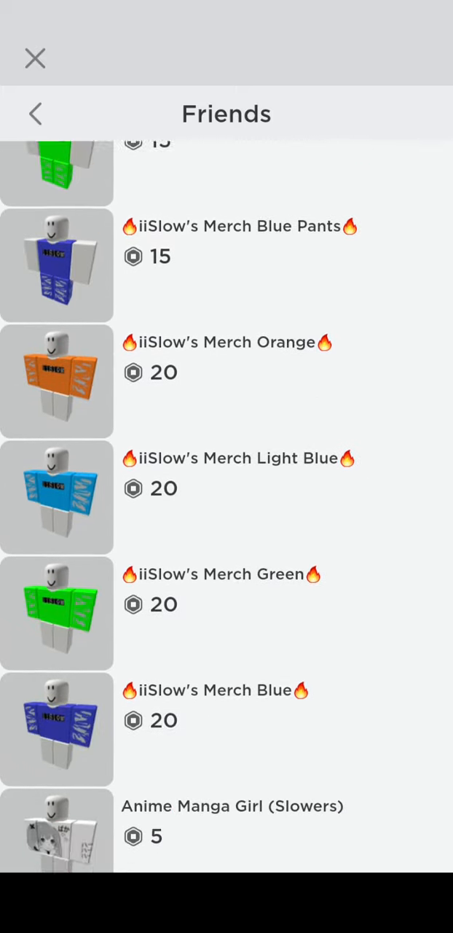
{"action": "scroll", "scroll_direction": "down", "scroll_amount": 3}
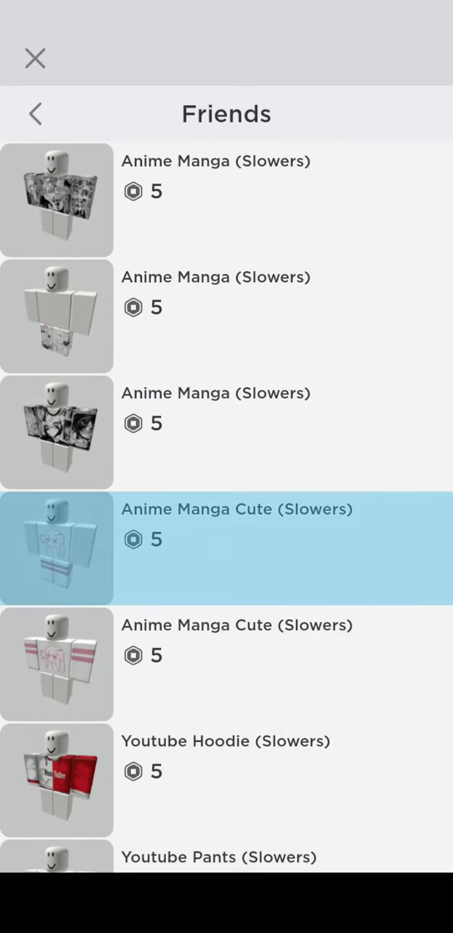
{"action": "scroll", "scroll_direction": "down", "scroll_amount": 3}
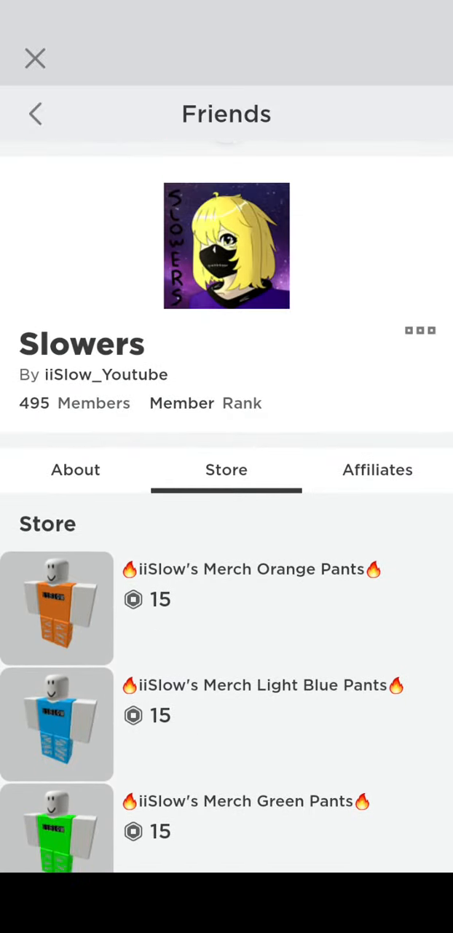
View the group's affiliates, then go to owner iiSlow_Youtube's profile
{"action": "left_click", "coordinate": [377, 470]}
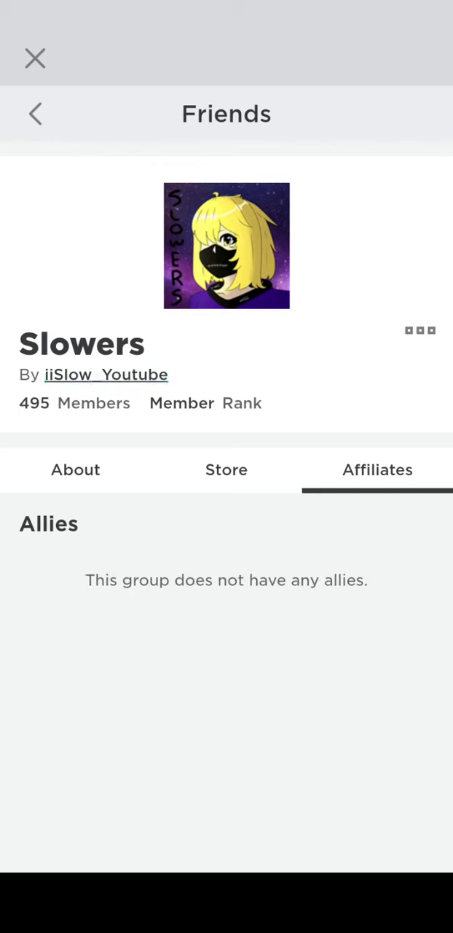
{"action": "left_click", "coordinate": [105, 375]}
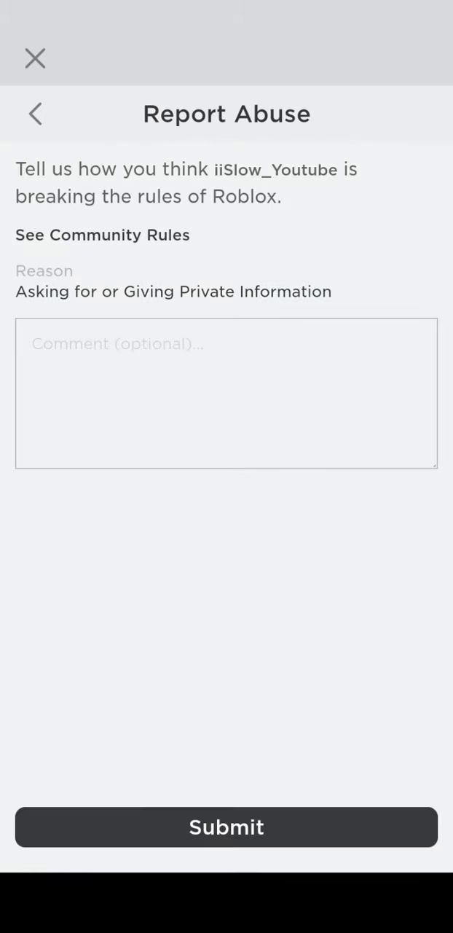
{"action": "type", "text": "Gyy"}
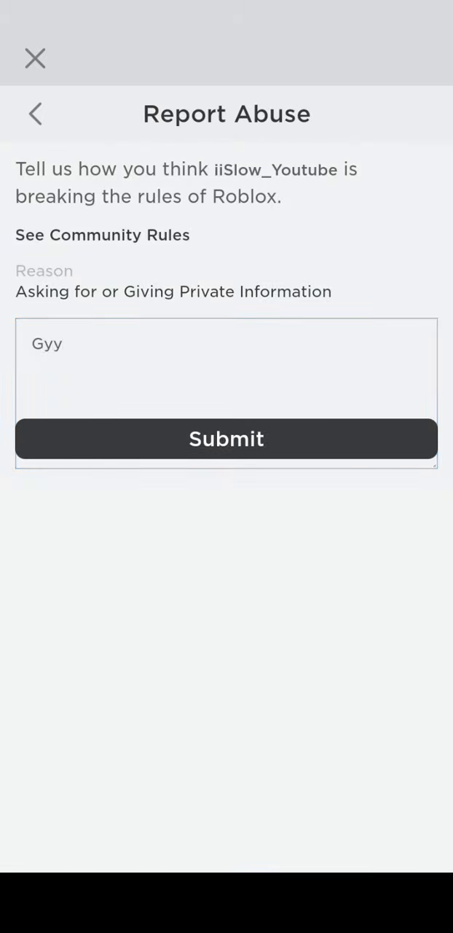
{"action": "left_click", "coordinate": [228, 439]}
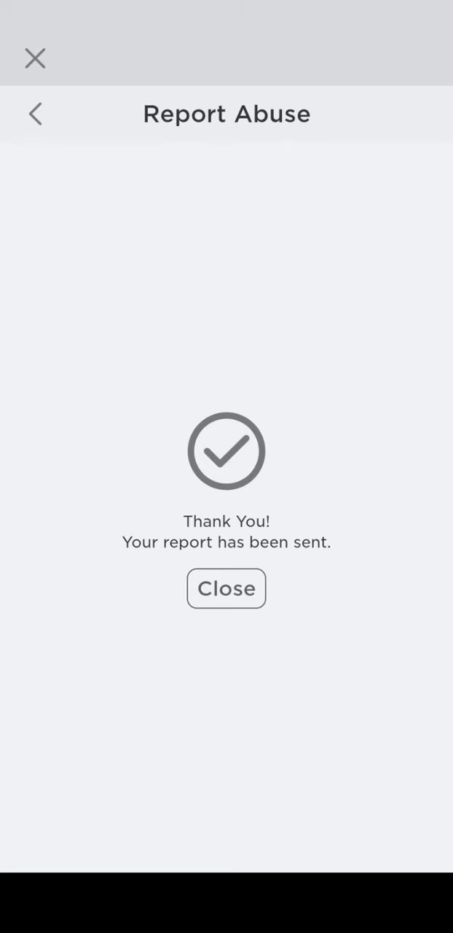
{"action": "left_click", "coordinate": [227, 589]}
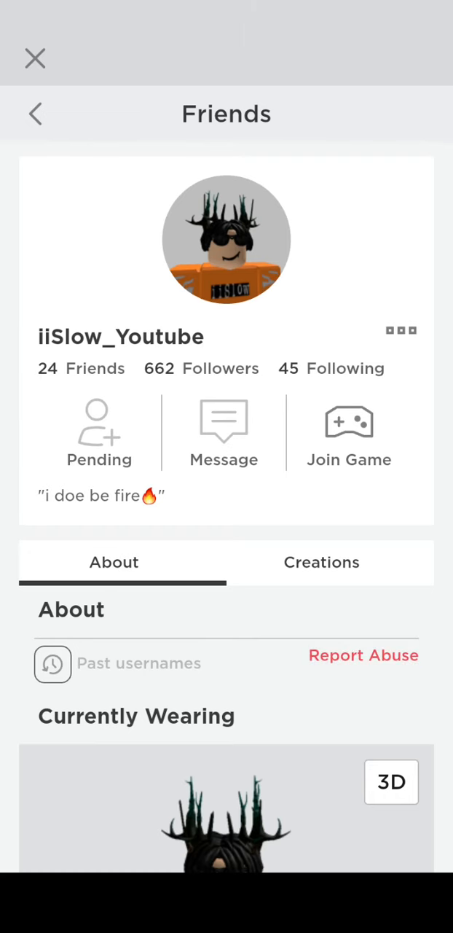
{"action": "scroll", "scroll_direction": "down", "scroll_amount": 3}
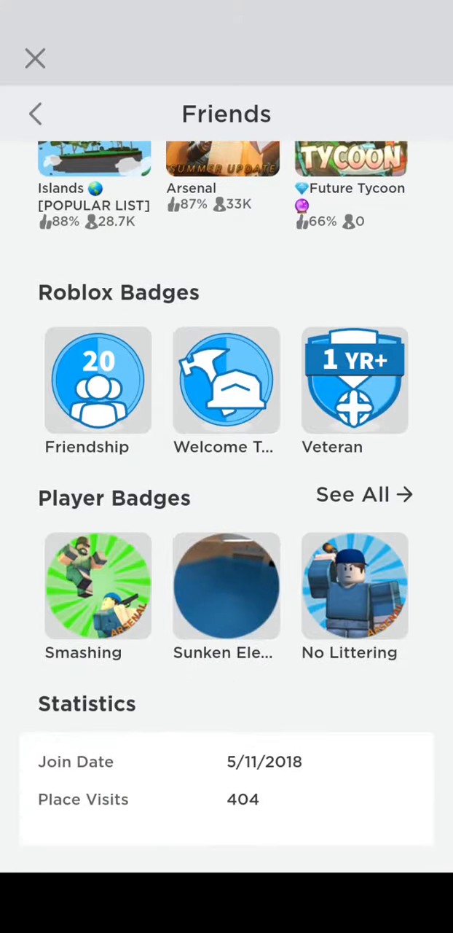
{"action": "scroll", "scroll_direction": "down", "scroll_amount": 3}
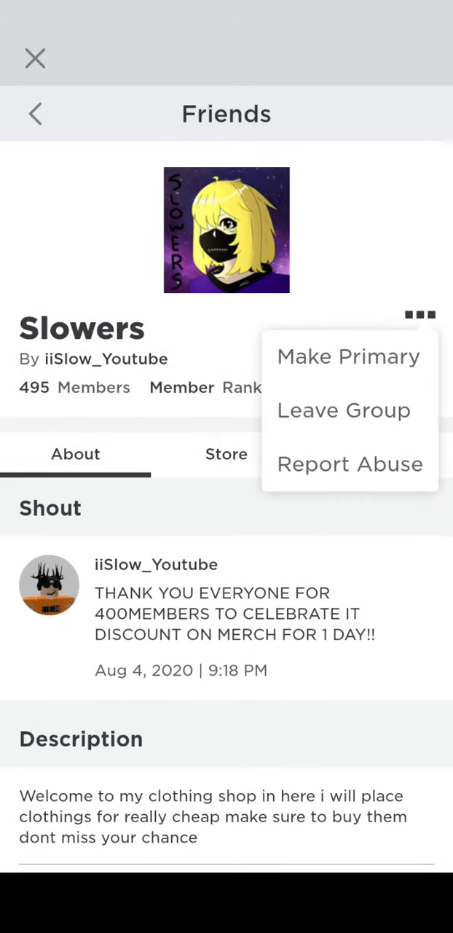
Report the Slowers group for private information with comment 'Acse' and submit it
{"action": "left_click", "coordinate": [350, 463]}
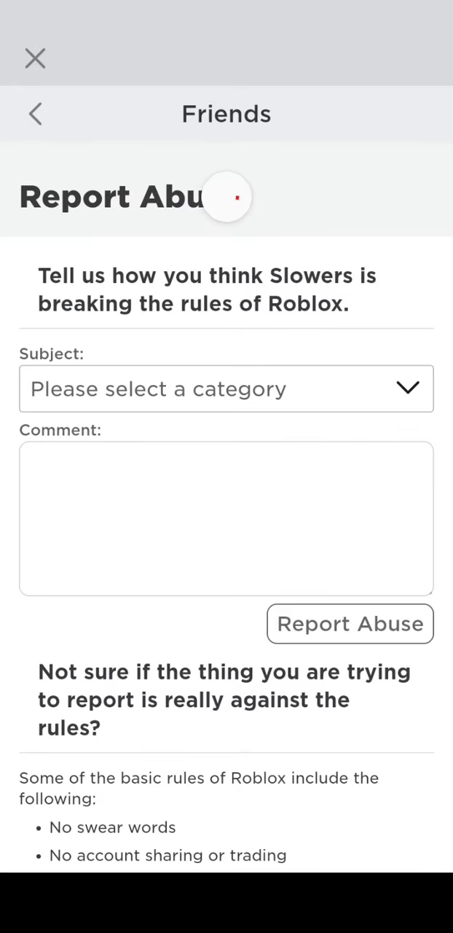
{"action": "left_click", "coordinate": [228, 388]}
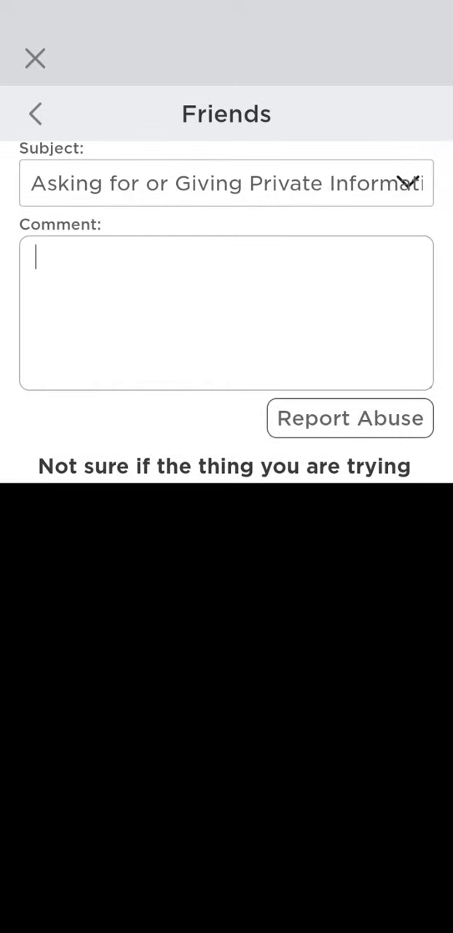
{"action": "type", "text": "Account of people ua"}
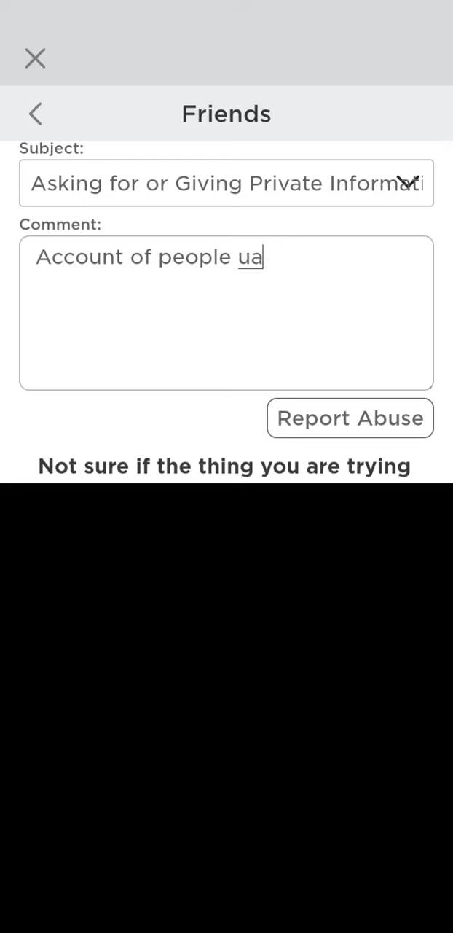
{"action": "key", "text": "backspace"}
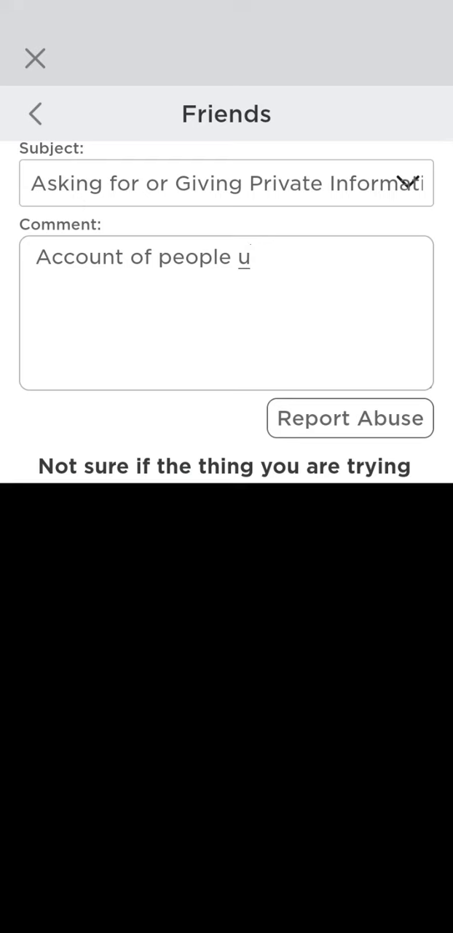
{"action": "type", "text": "s"}
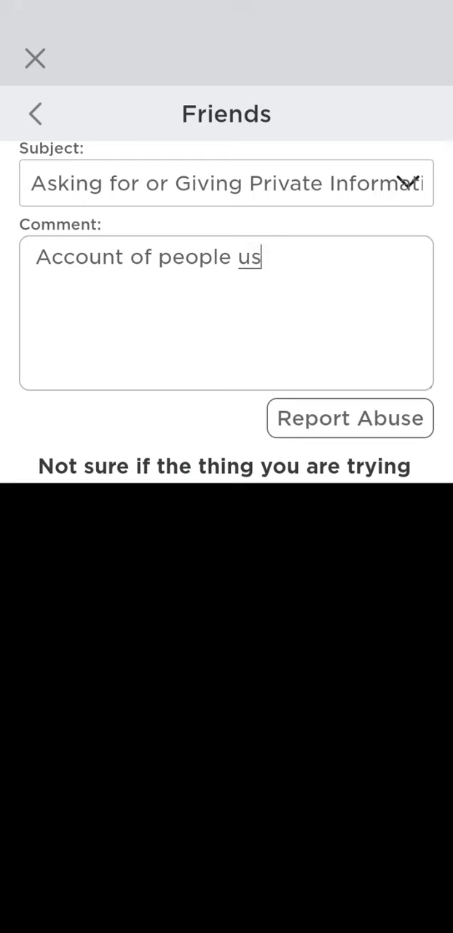
{"action": "type", "text": "e"}
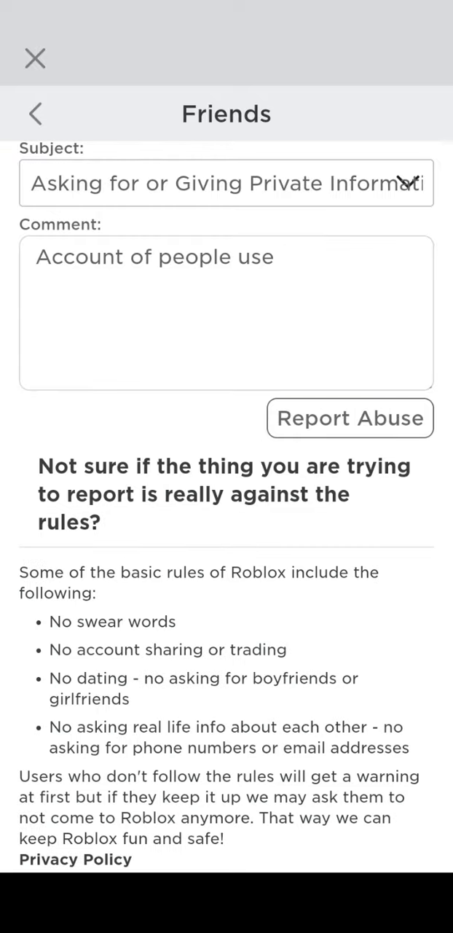
{"action": "left_click", "coordinate": [350, 417]}
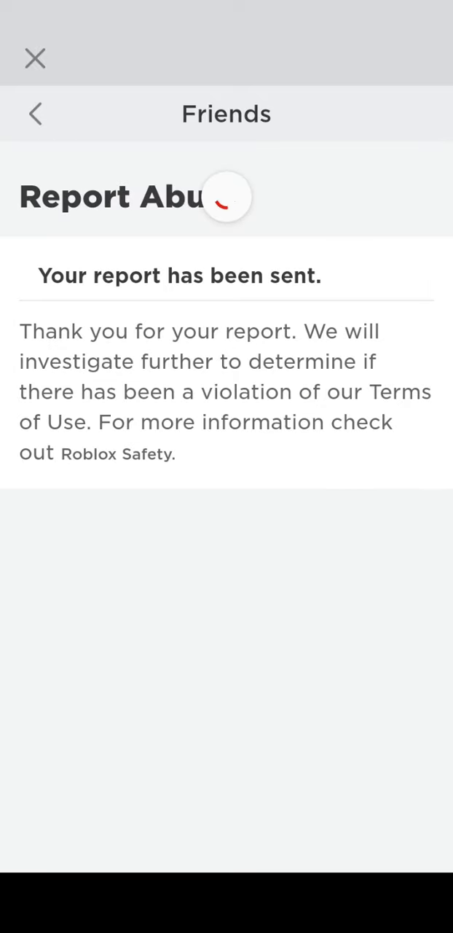